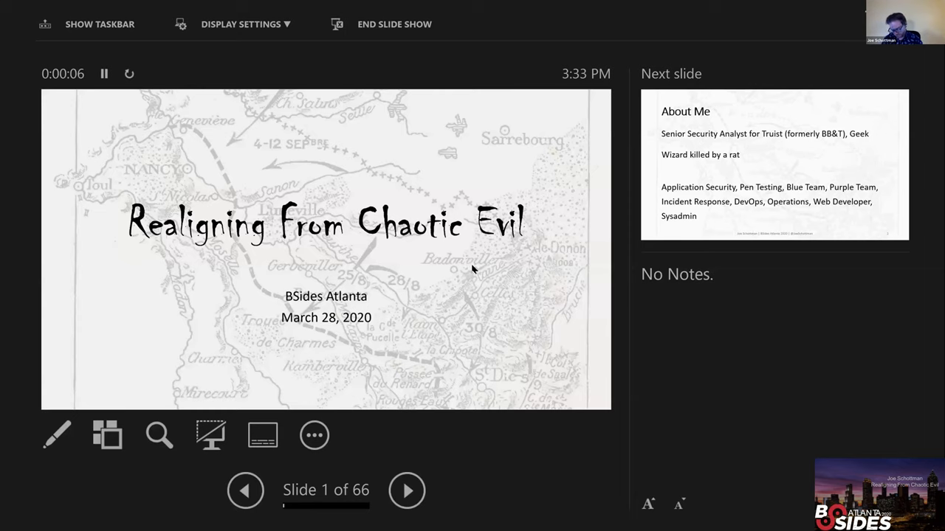
- Advance from the title slide to slide 2, About Me
click(407, 490)
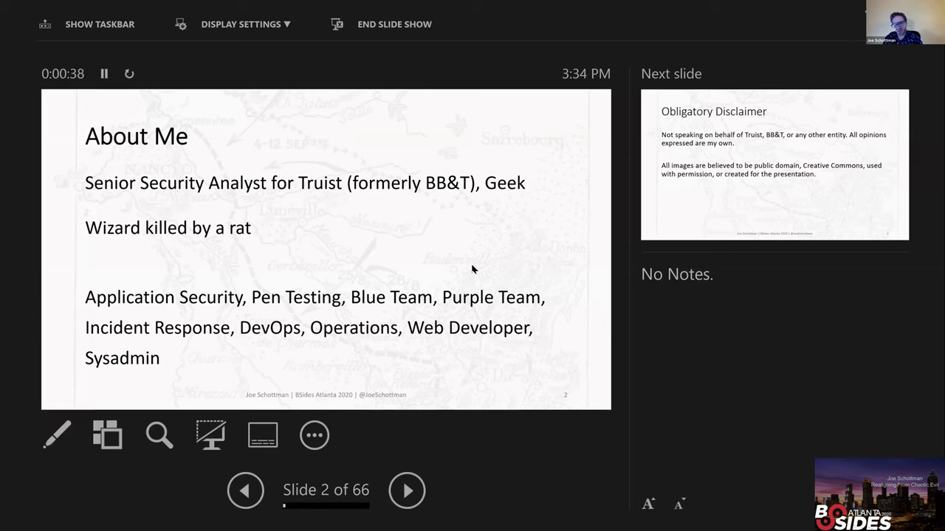
- Advance through the disclaimer slides to slide 5, And Yet Another Disclaimer
click(407, 490)
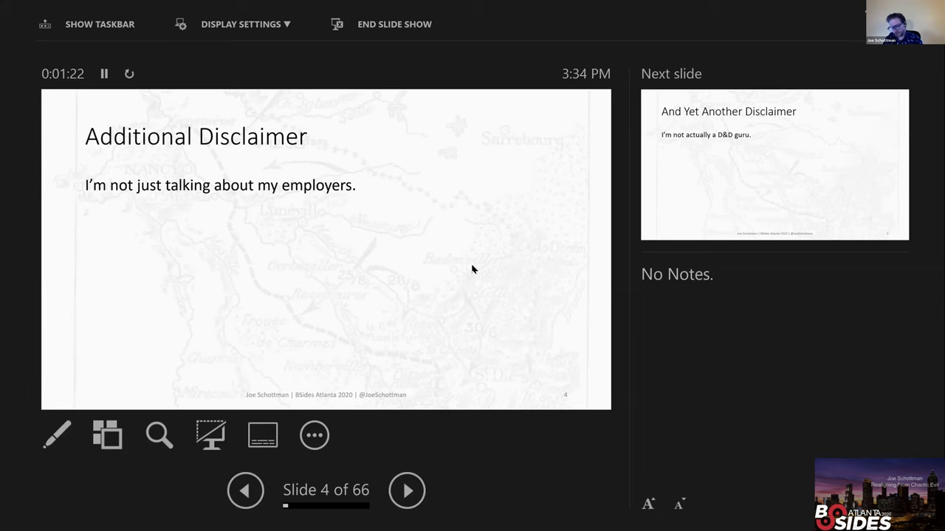
click(408, 490)
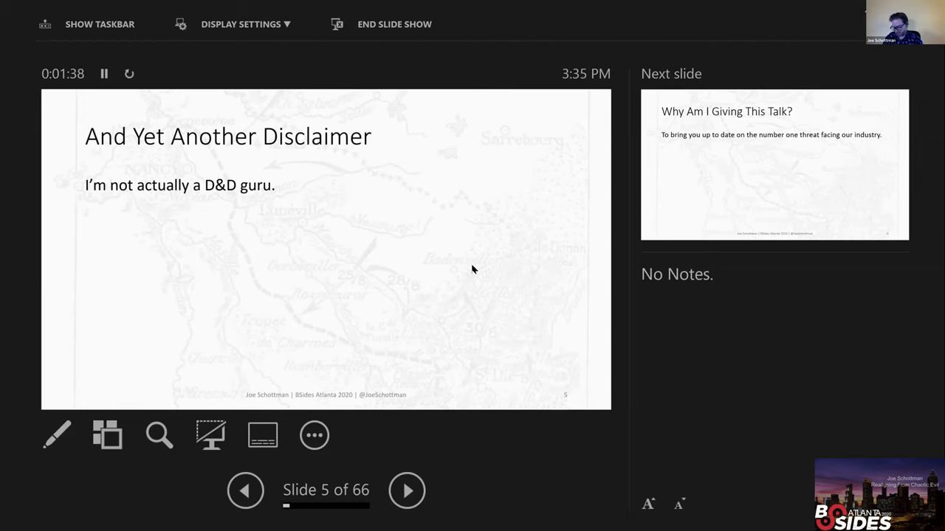
- Advance through Why Am I Giving This Talk and Orcs toward the Gandalf Magic Quadrant slide
click(407, 490)
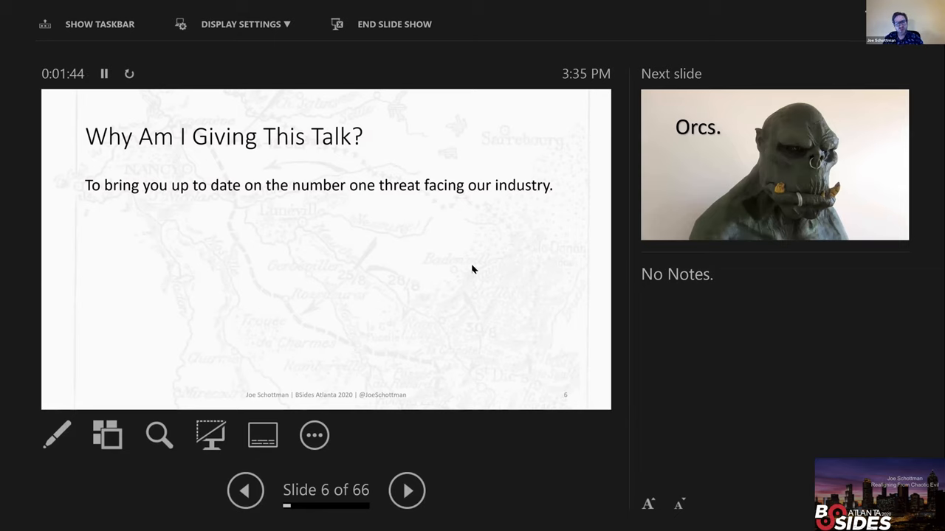
click(408, 490)
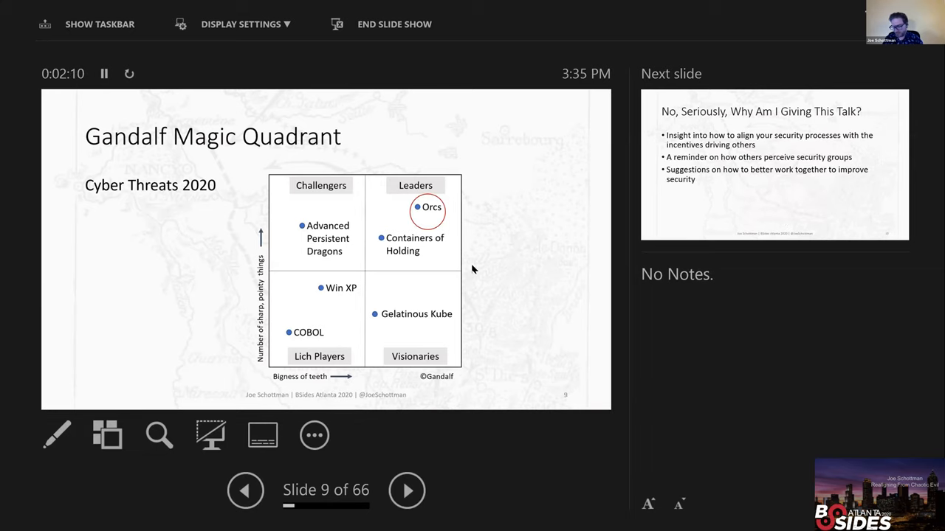
- Advance past the Social Engineering and No, Seriously mock titles to slide 14, The Bard's Tale
click(408, 490)
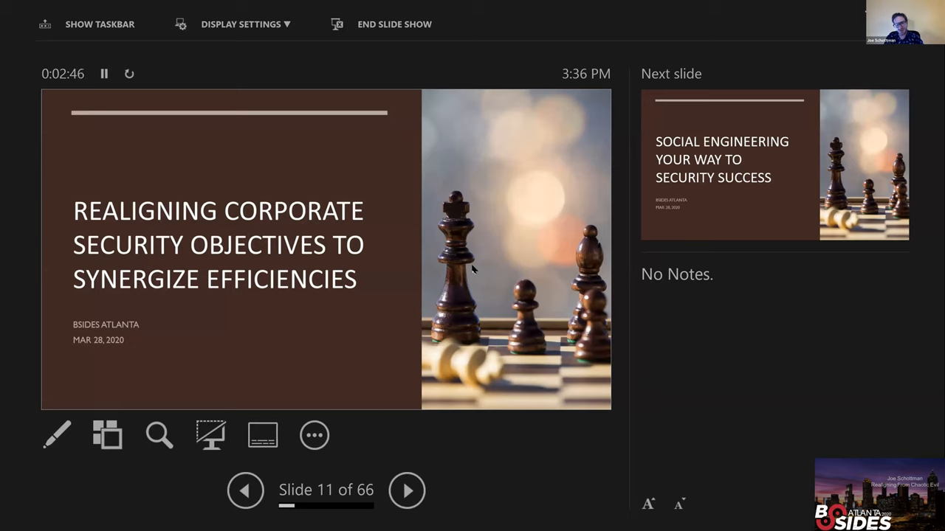
click(407, 490)
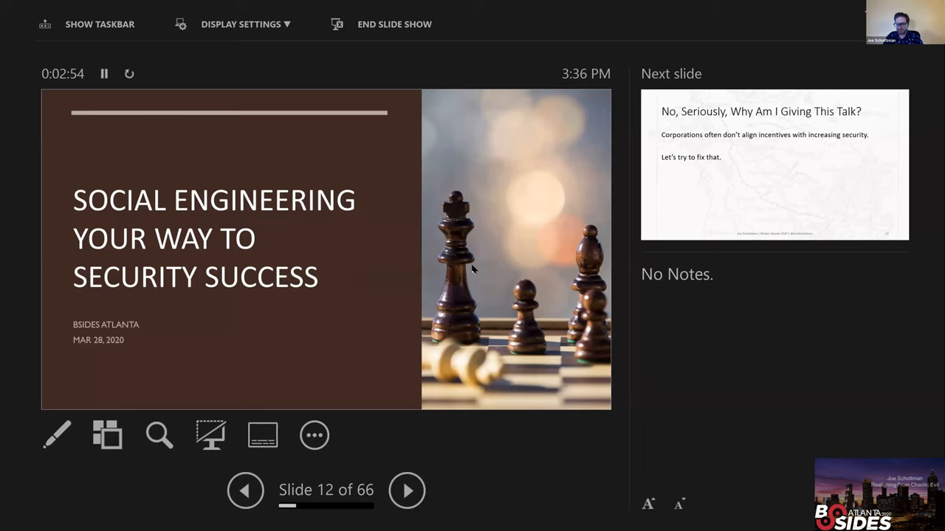
click(408, 490)
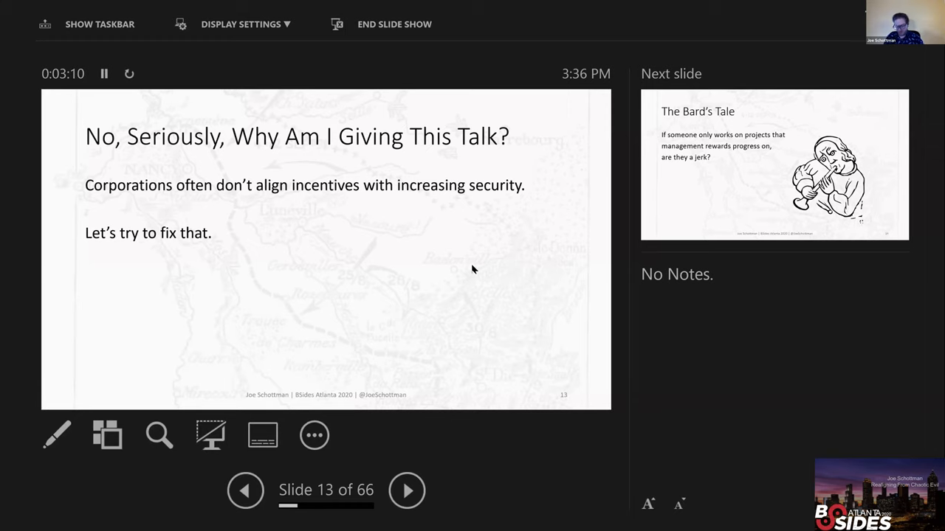
click(408, 490)
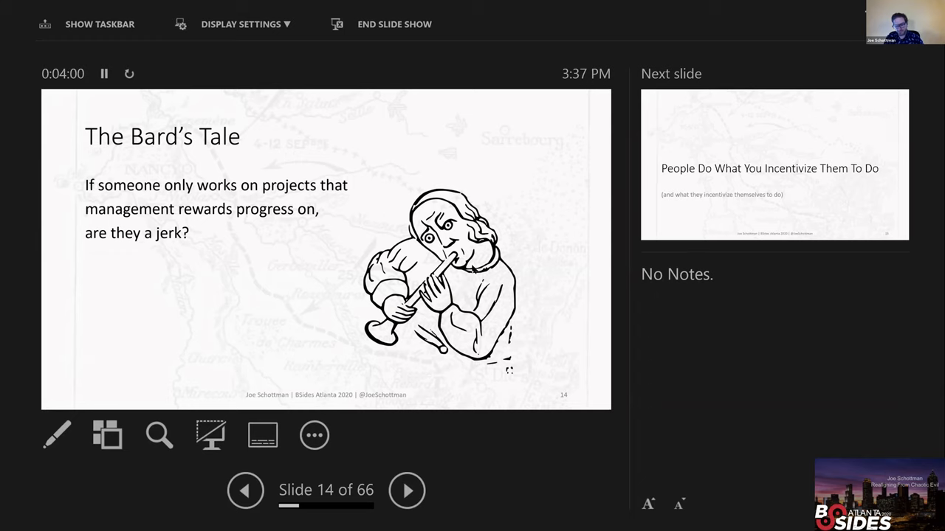
- Advance to slide 15, People Do What You Incentivize Them To Do
click(408, 490)
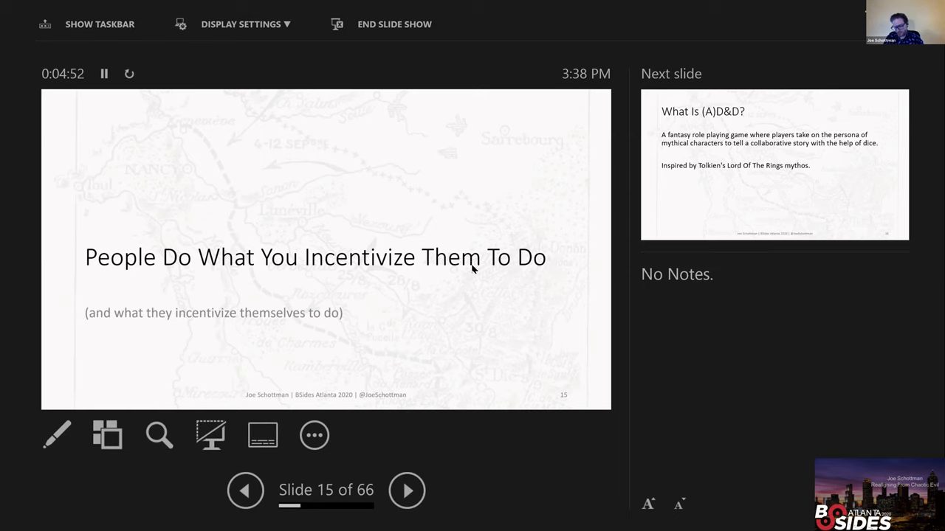
- Advance through the What Is (A)D&D? slide to slide 17, Killed By A Rat
click(407, 490)
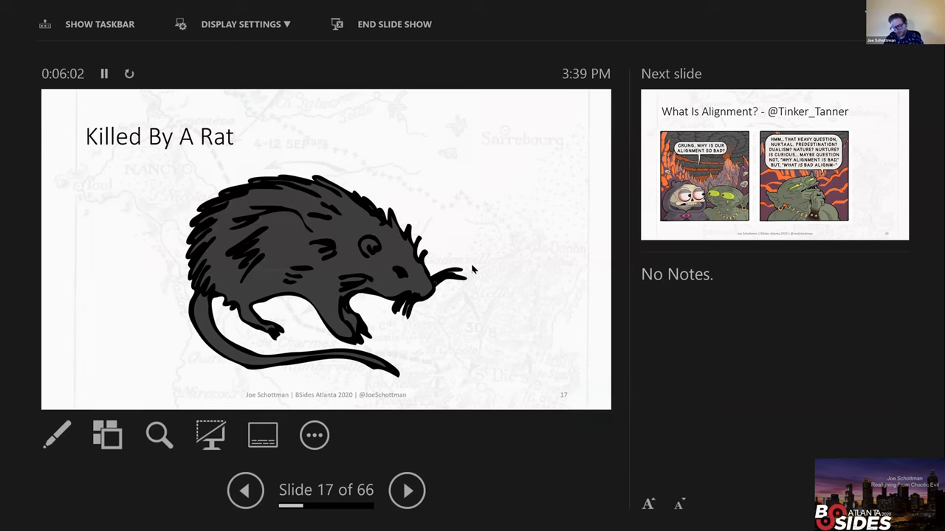
- Advance past the rat slide to slide 19, the What Is Alignment? comic
click(407, 490)
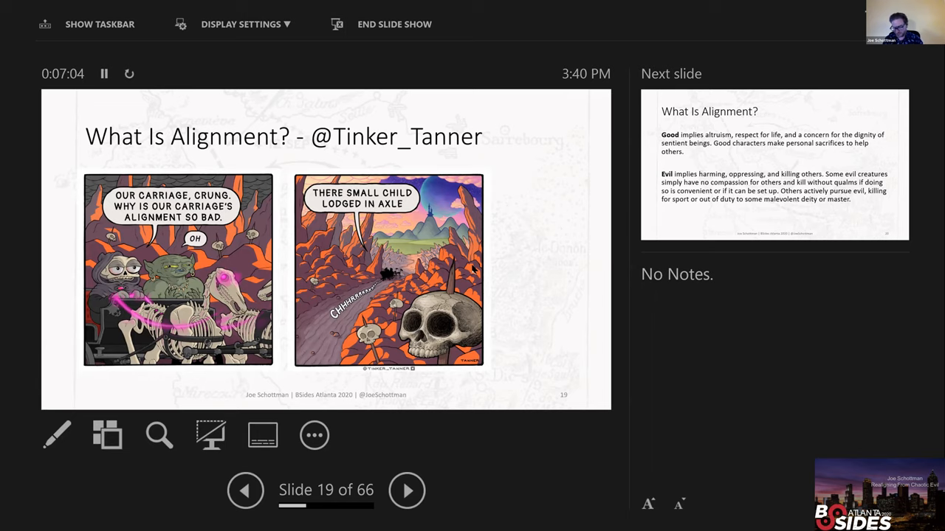
- Advance through the Good/Evil and Law/Chaos definitions to slide 22, Balanced Groups
click(408, 490)
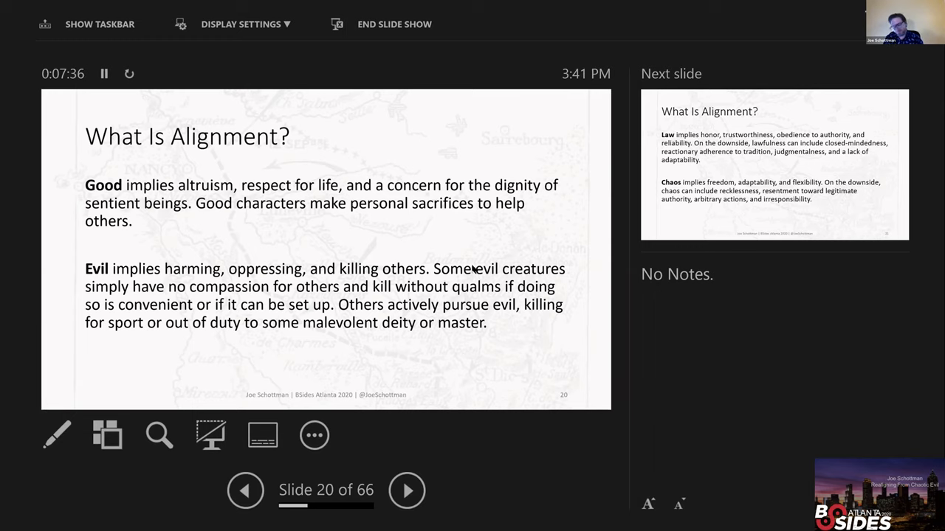
click(407, 490)
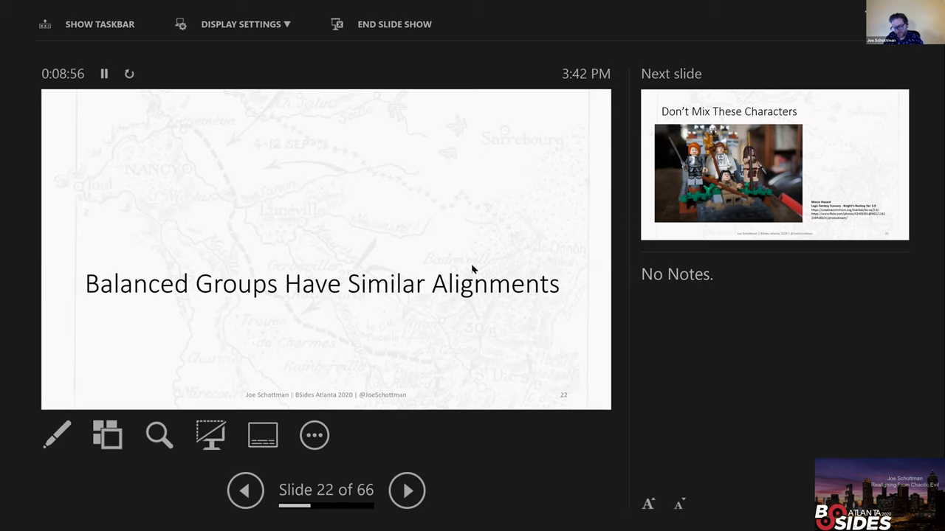
- Advance through Don't Mix These Characters, With These and Or You Get This to slide 26, Offensive Security As Evil
click(407, 490)
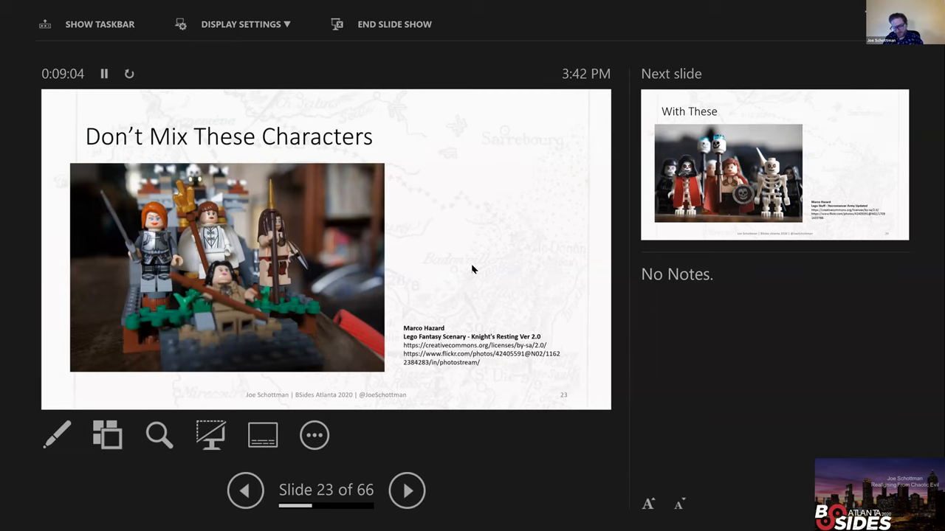
click(407, 490)
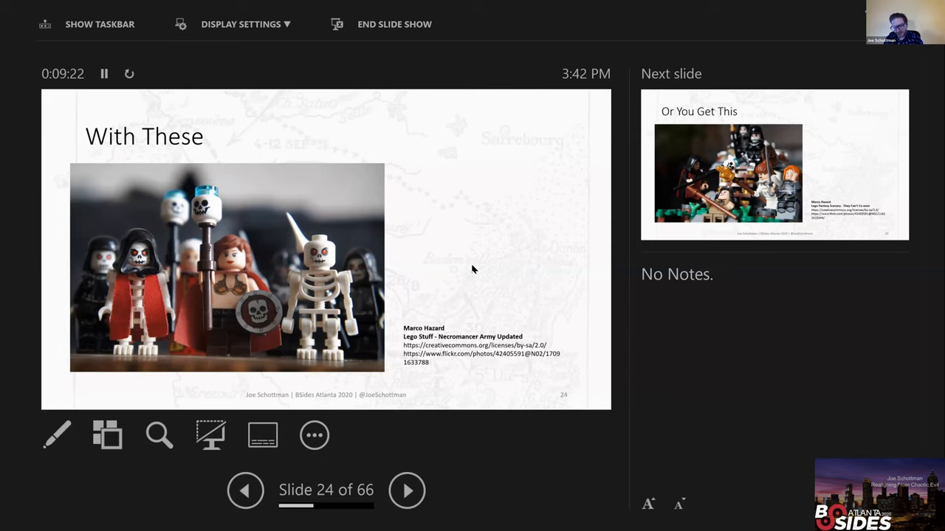
click(407, 490)
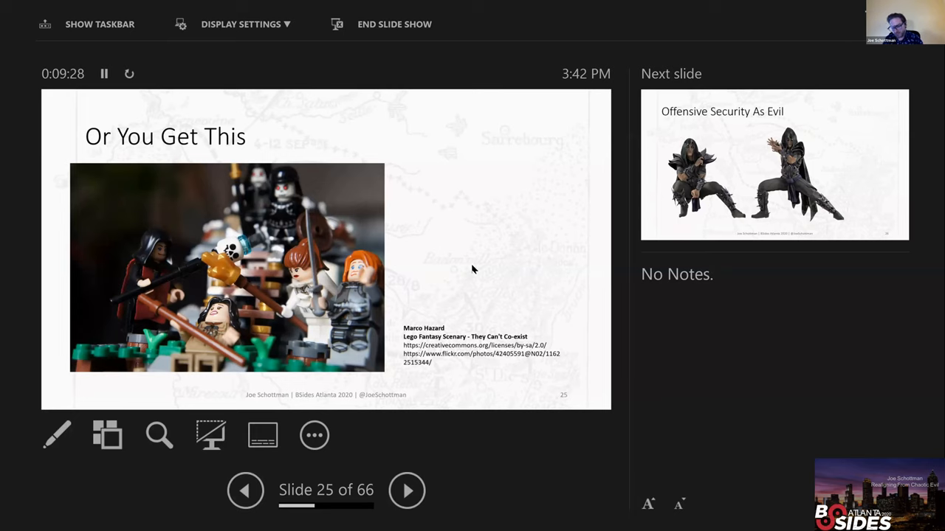
click(408, 490)
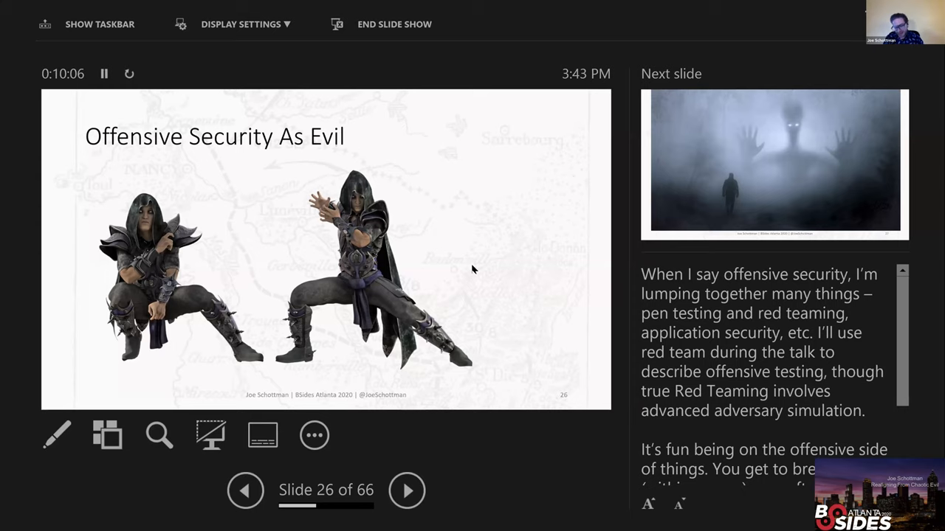
- Advance past the foggy monster photo to slide 28, Common Red Team Incentives
click(408, 490)
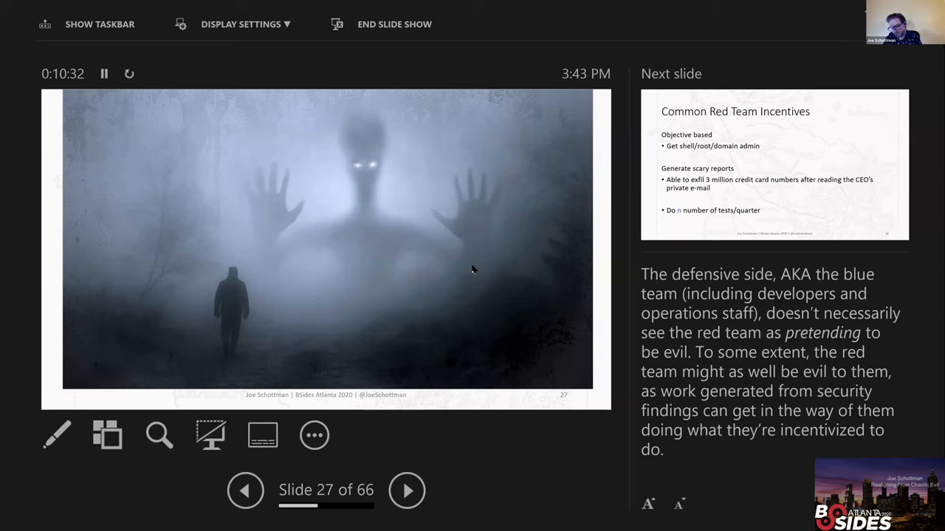
click(408, 490)
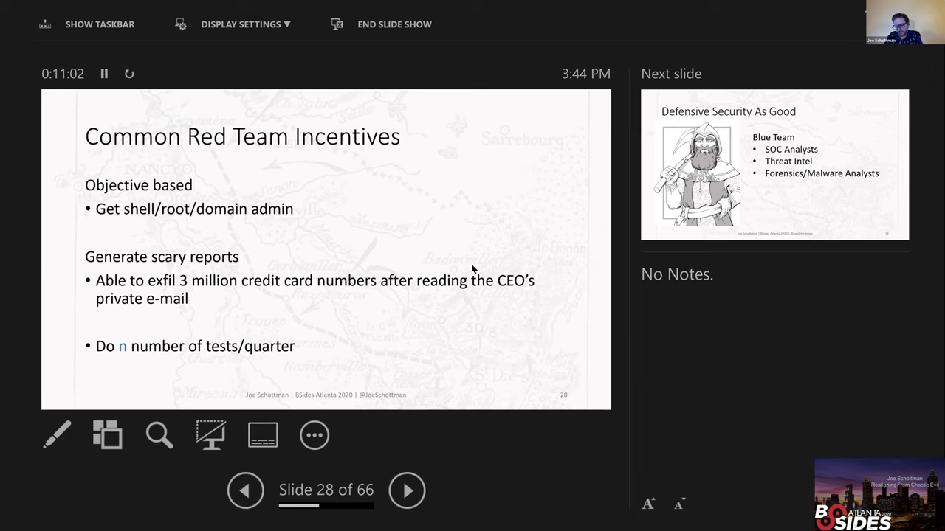
- Advance to slide 29, 'Defensive Security As Good', listing Blue Team roles
click(407, 490)
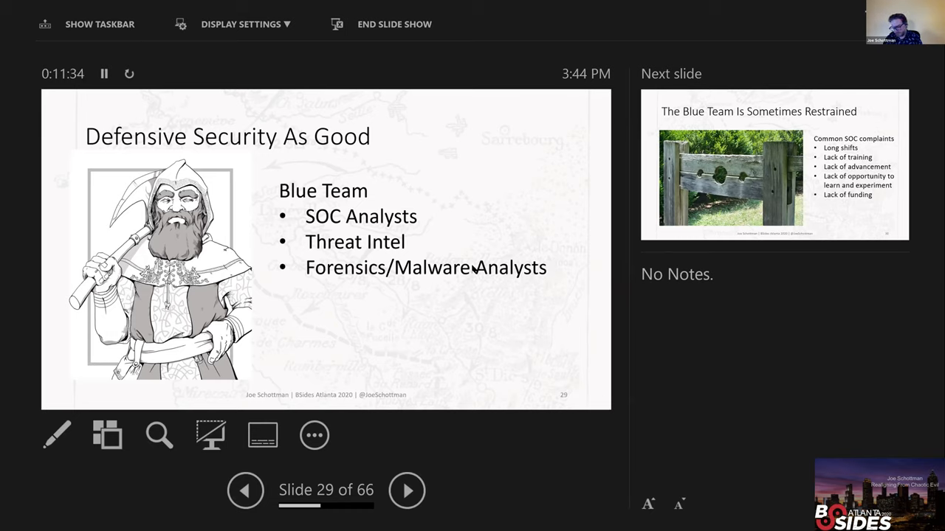
- Advance to slide 30, 'The Blue Team Is Sometimes Restrained', on common SOC complaints
click(407, 490)
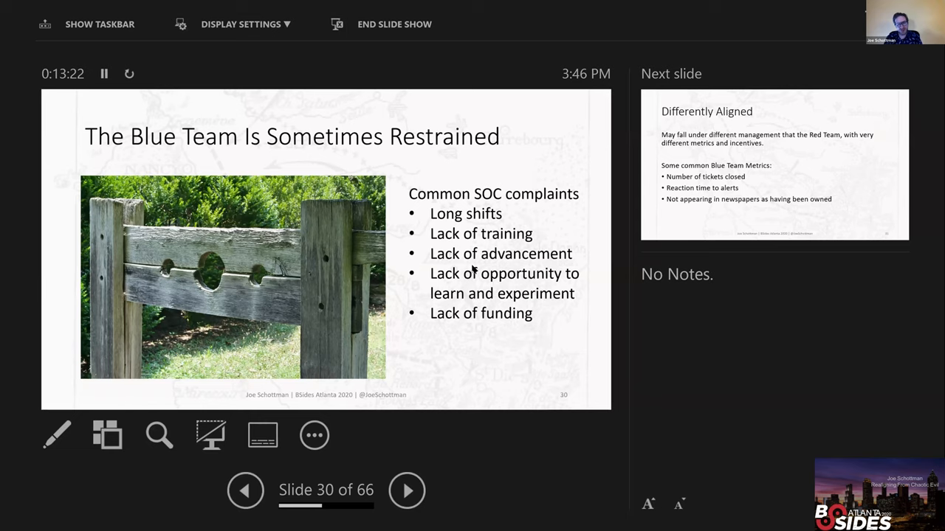
- Advance through slide 31, 'Differently Aligned', to slide 32, 'Conflict'
click(408, 490)
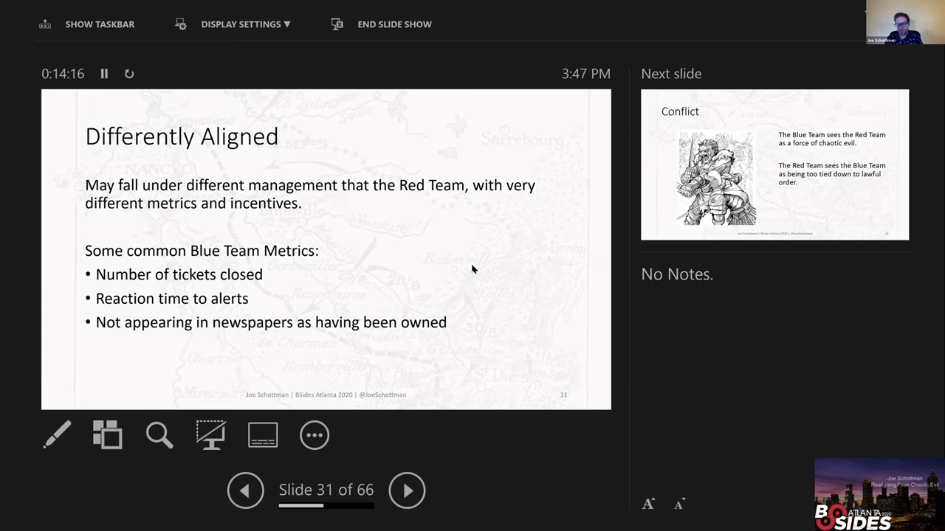
click(408, 490)
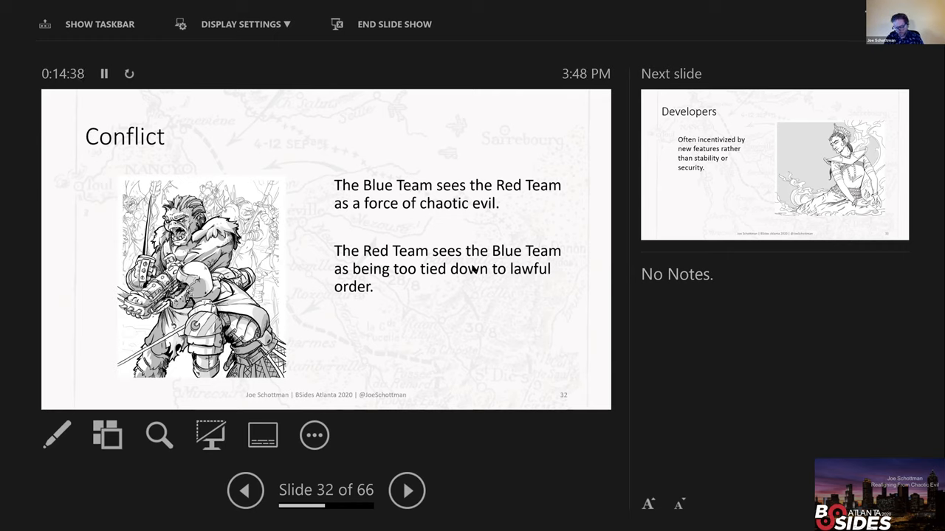
- Advance to slide 33, 'Developers', on incentives favouring features over security
click(408, 490)
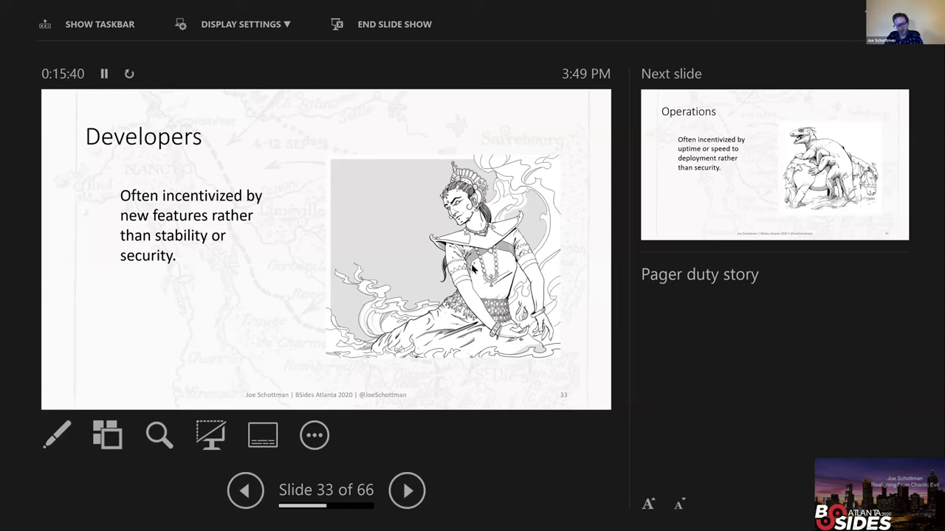
- Advance to slide 34, 'Operations', on incentives for uptime and deployment speed
click(407, 490)
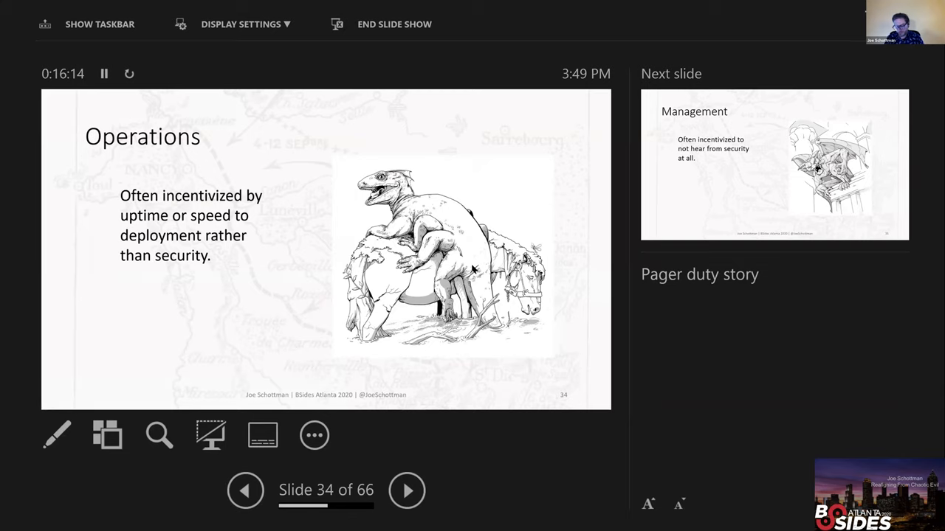
- Advance to slide 35, 'Management', on not wanting to hear from security
click(407, 490)
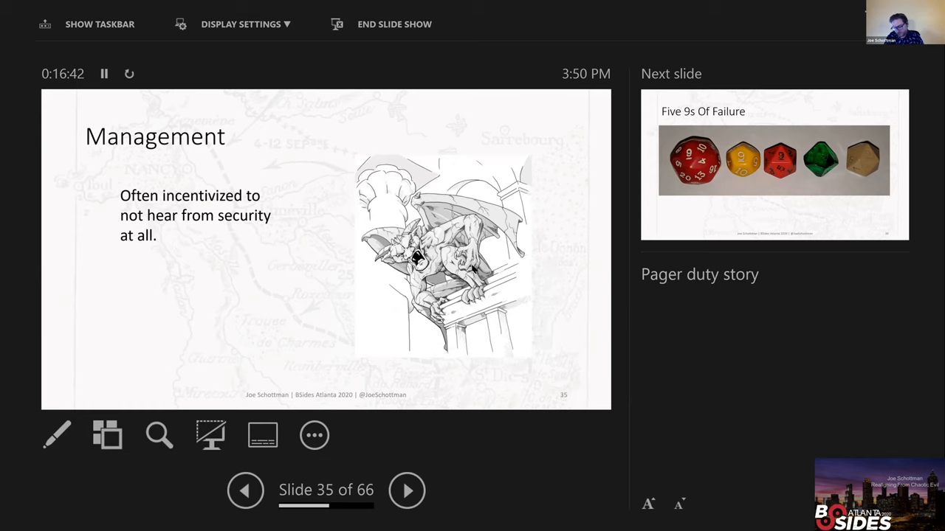
- Advance to slide 36, 'Five 9s Of Failure', with the row of dice
click(407, 490)
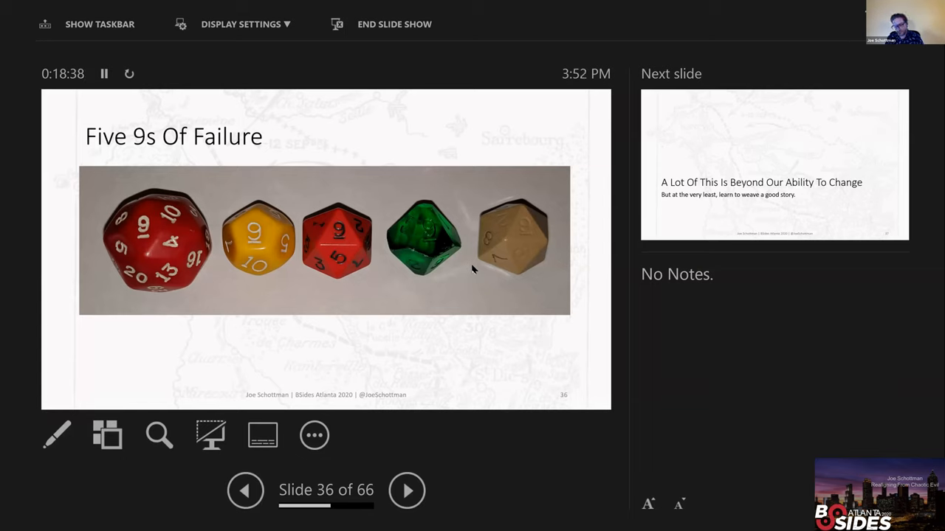
- Advance to slide 37, 'A Lot Of This Is Beyond Our Ability To Change'
click(407, 490)
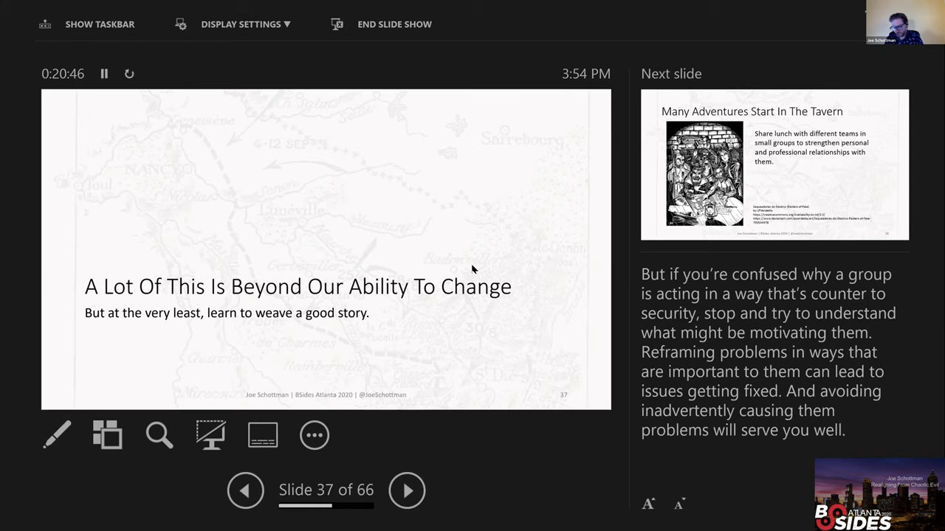
- Advance to slide 38, 'Many Adventures Start In The Tavern', on lunch with other teams
click(407, 490)
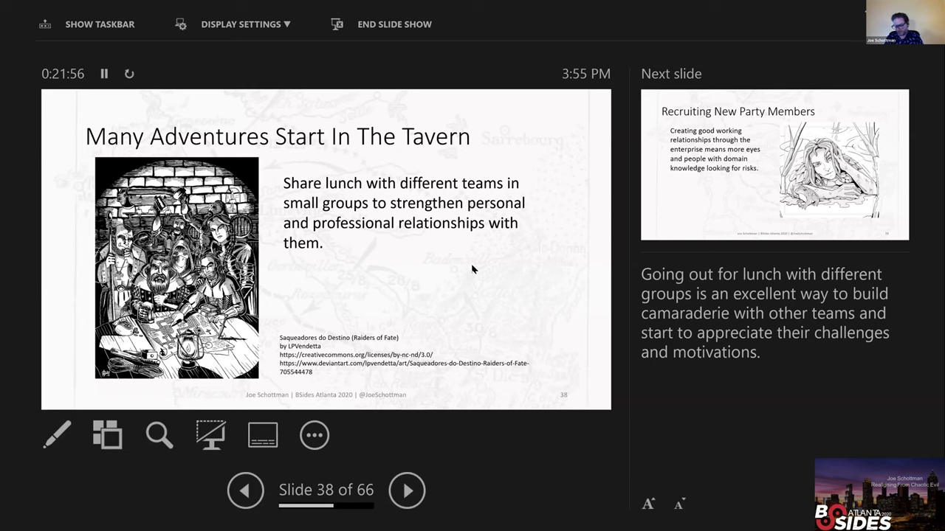
- Advance to slide 39, 'Recruiting New Party Members', on cross-enterprise relationships
click(408, 490)
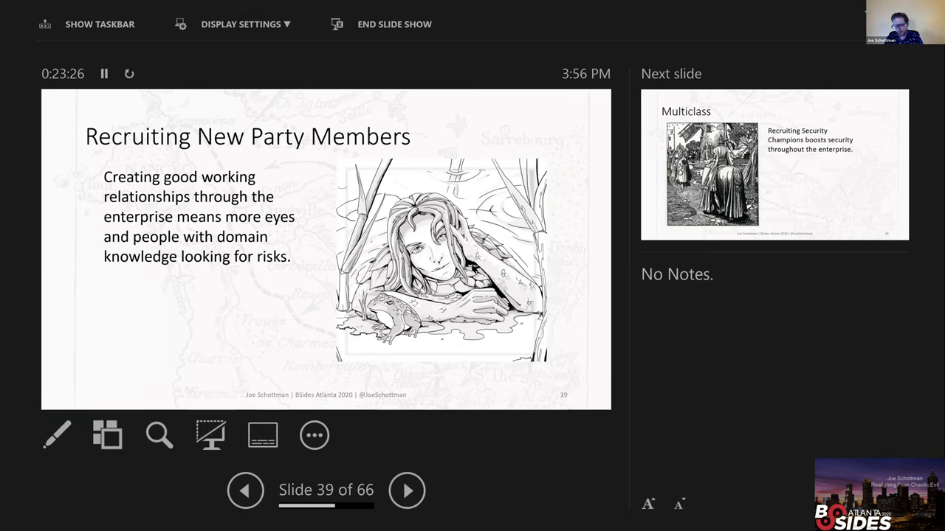
- Advance to slide 40, Multiclass, on recruiting Security Champions across the enterprise
click(407, 490)
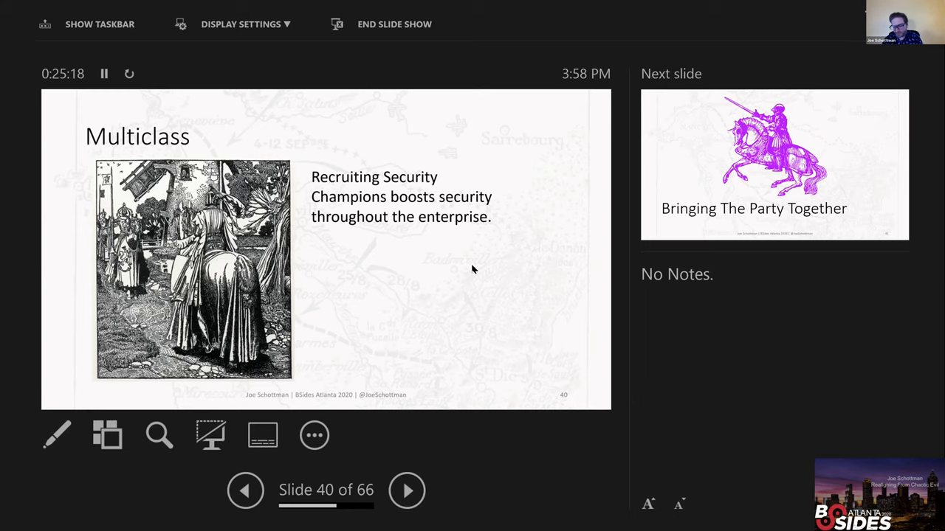
- Advance through Bringing The Party Together to slide 42, Purple Team - Realignment
click(408, 490)
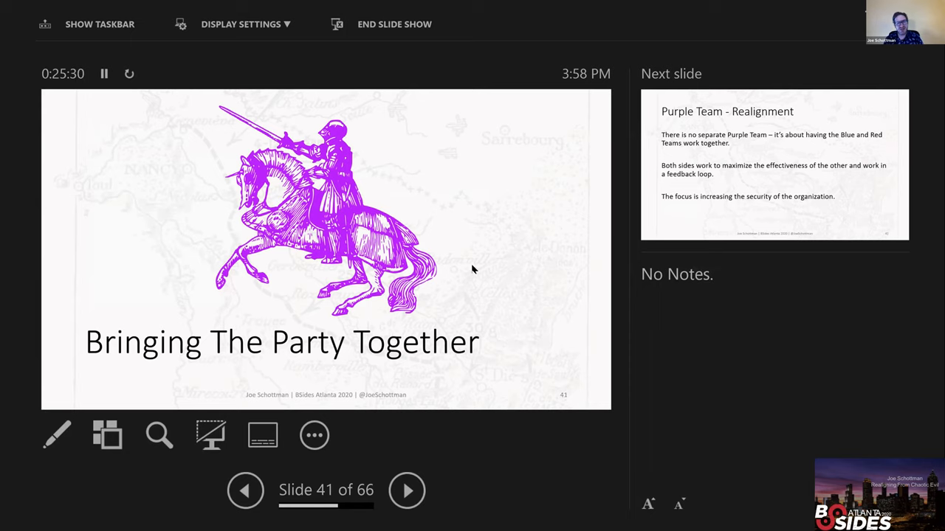
click(407, 490)
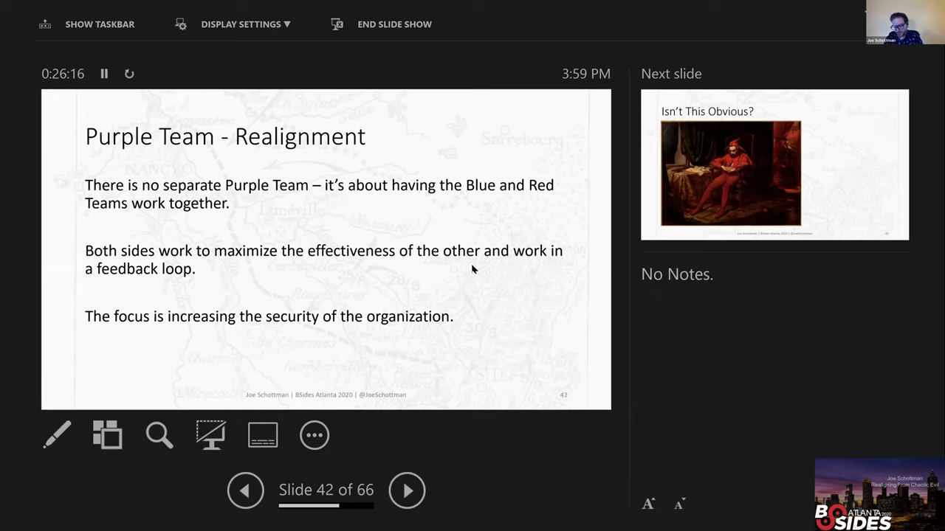
- Advance through Isn't This Obvious? to slide 44, Focus On Time To Detection – 1/10/60
click(408, 490)
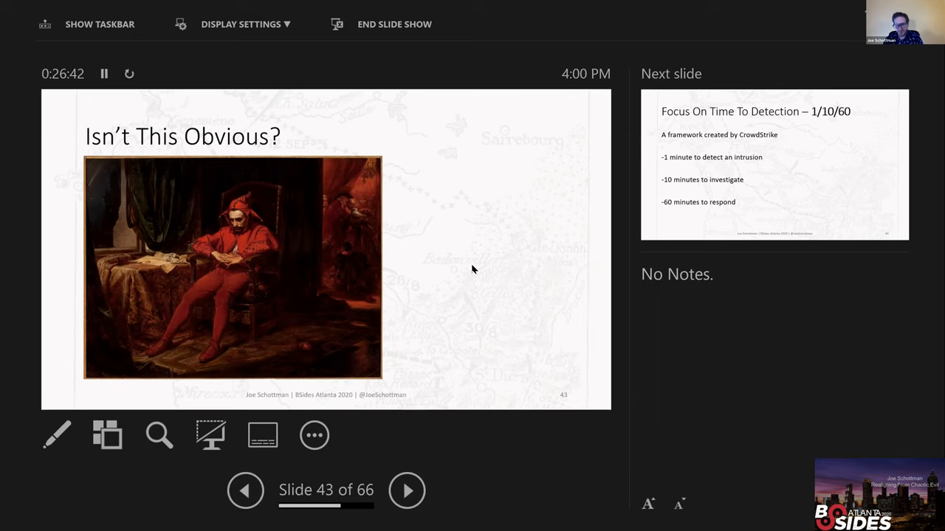
click(407, 490)
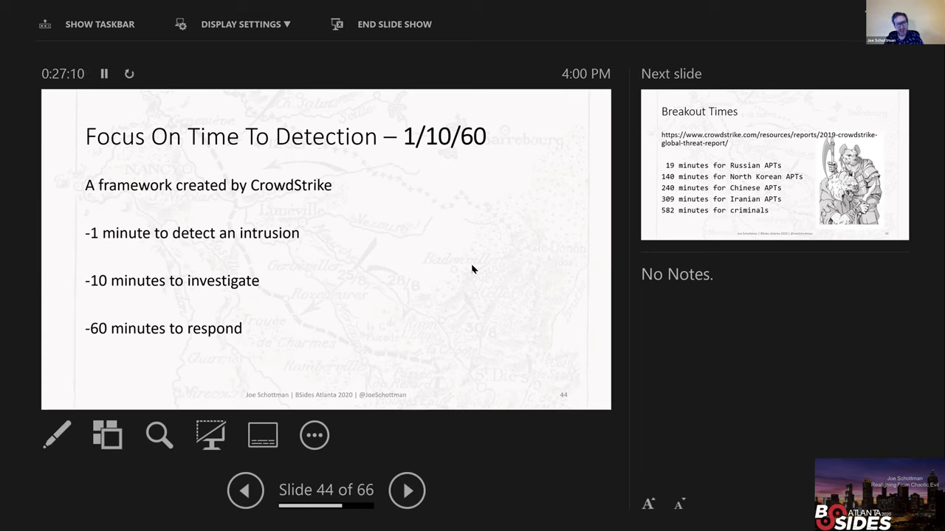
- Advance to slide 45, Breakout Times, listing attacker breakout minutes by group
click(407, 490)
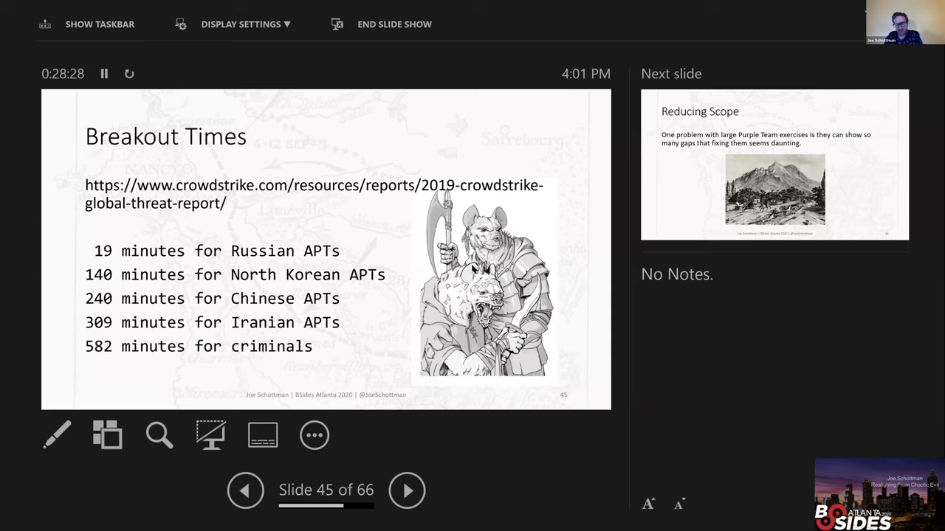
- Advance through Reducing Scope to slide 47, MITRE's ATT&CK Matrix
click(407, 490)
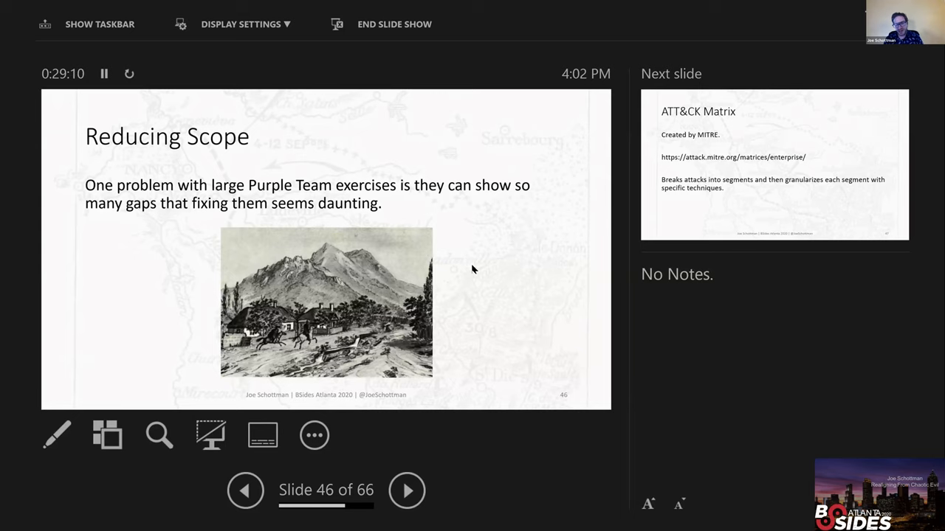
click(408, 490)
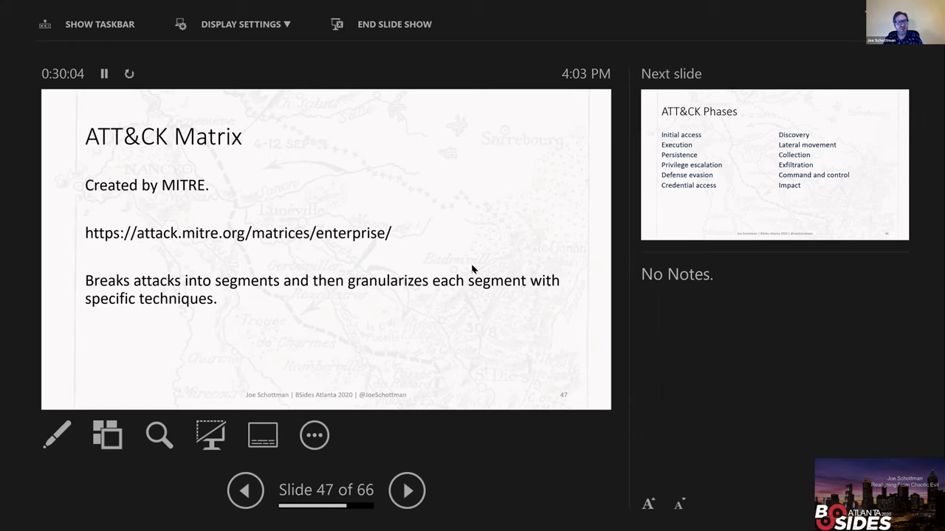
- Advance to slide 48, ATT&CK Phases, listing the twelve phases from Initial access to Impact
click(407, 490)
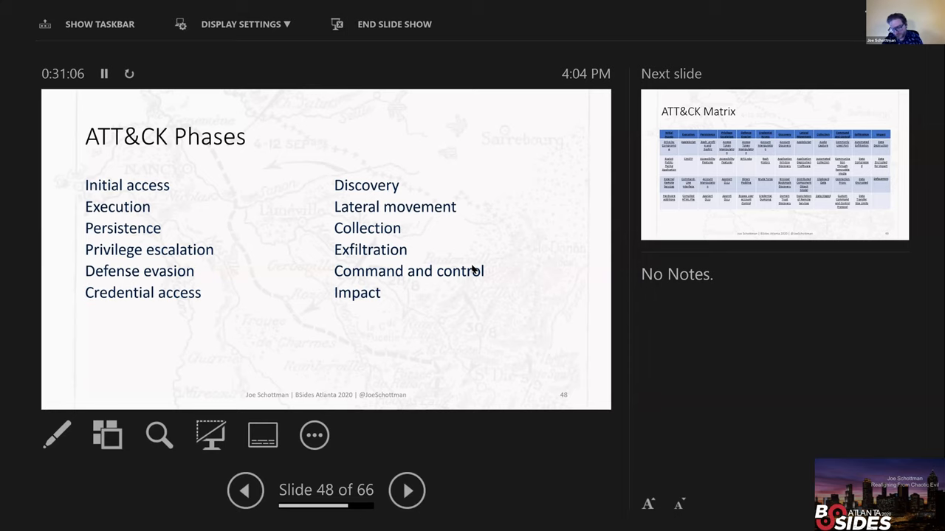
- Advance to slide 49, the ATT&CK Matrix technique table grouped by phase
click(407, 490)
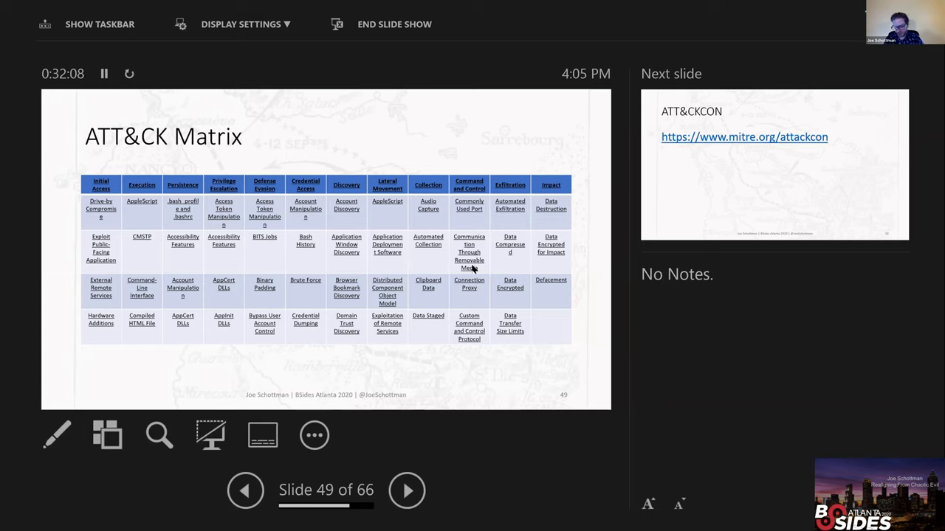
click(408, 490)
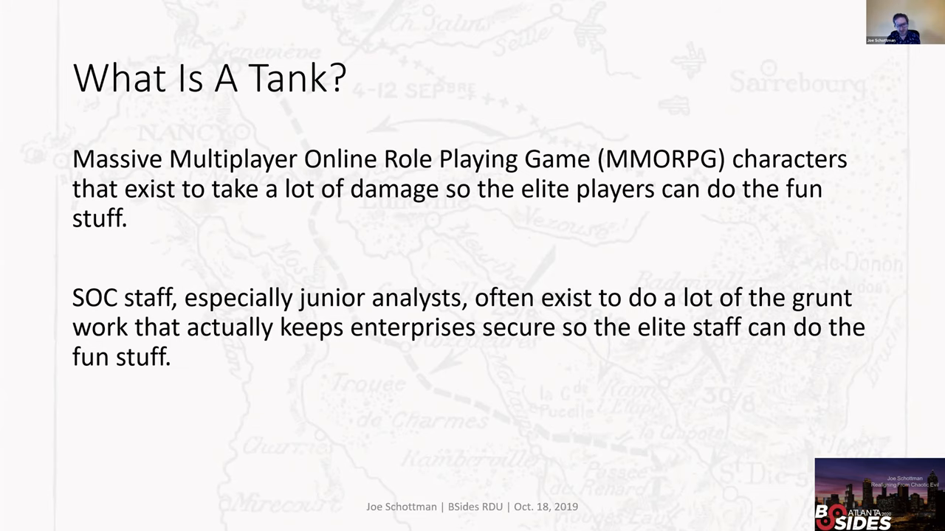
- Advance past What Is A Tank? to the Wrapping Up section slide
key(right)
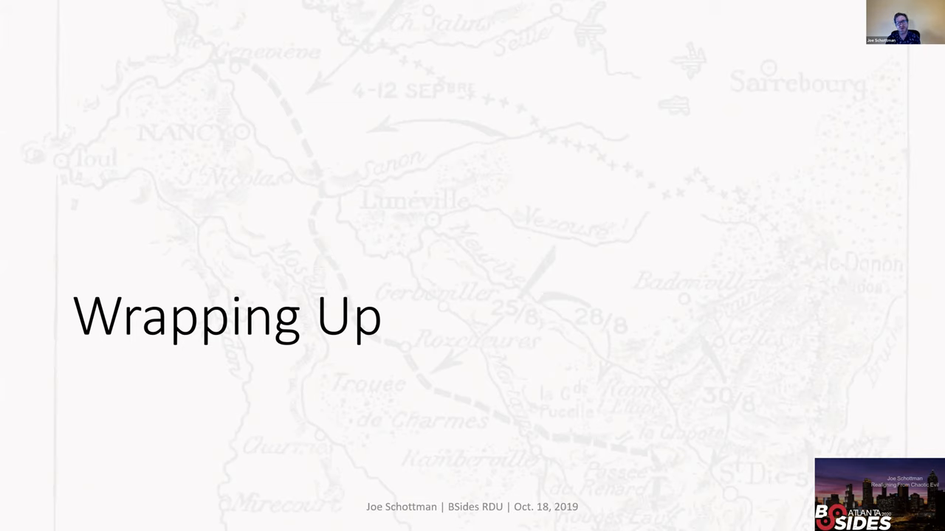